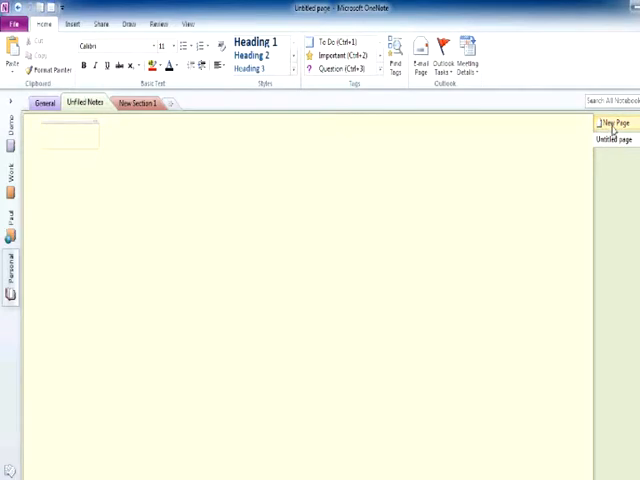
Add a new untitled page to the current notebook section
left_click(612, 122)
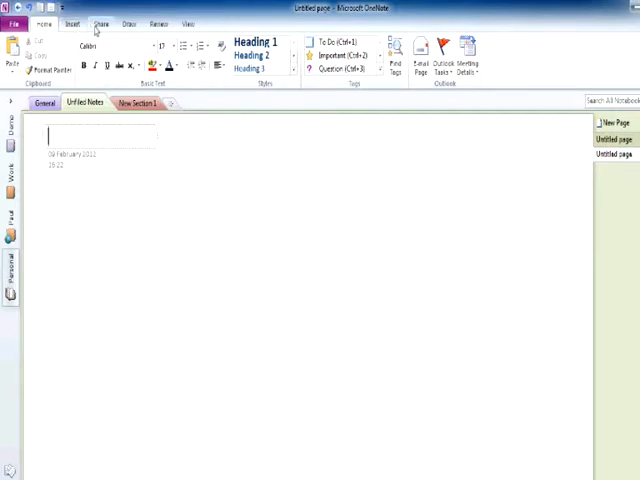
Browse the Draw and Review ribbons, ending on the Insert ribbon's content tools
left_click(128, 24)
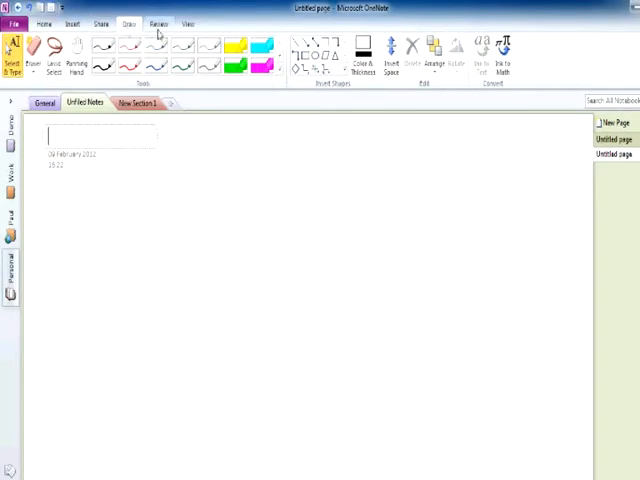
left_click(158, 24)
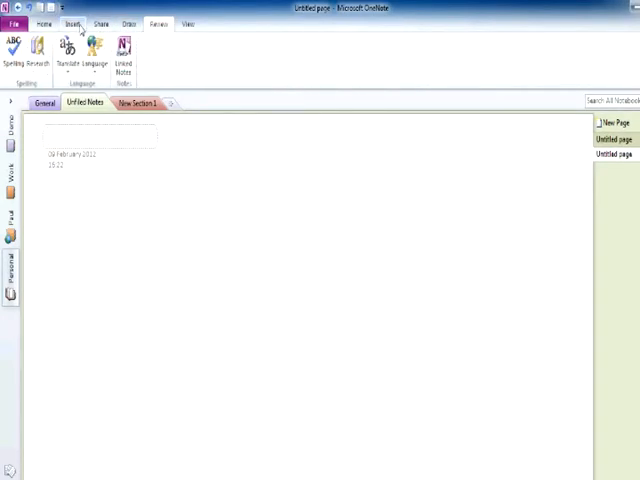
left_click(68, 24)
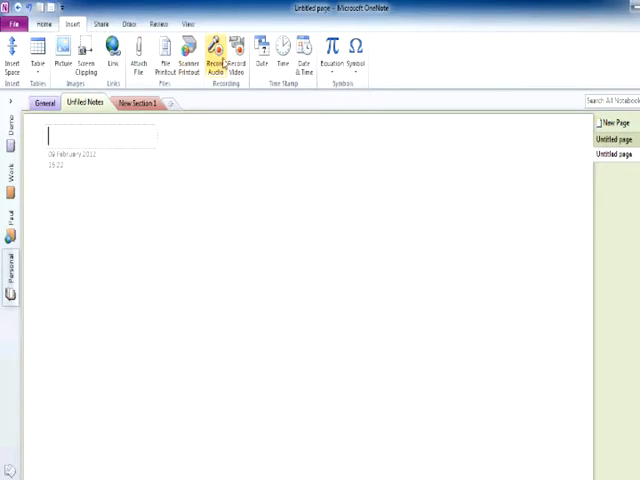
mouse_move(236, 48)
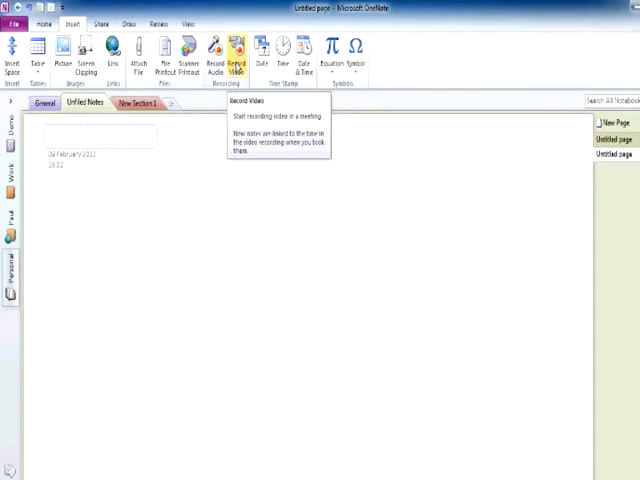
Record a video onto the page and note the word 'record' beneath it
left_click(236, 48)
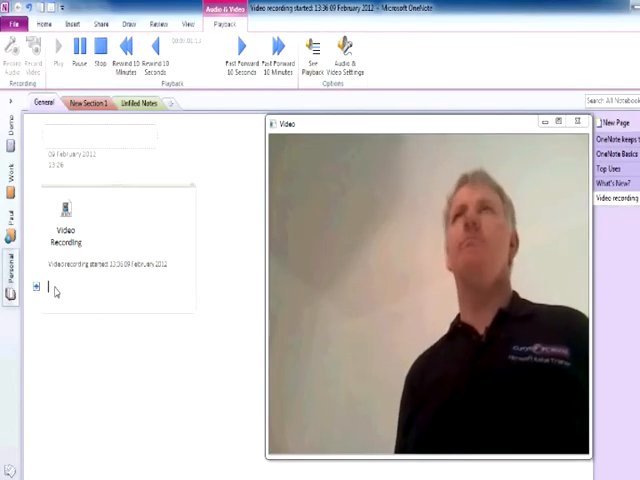
type("record")
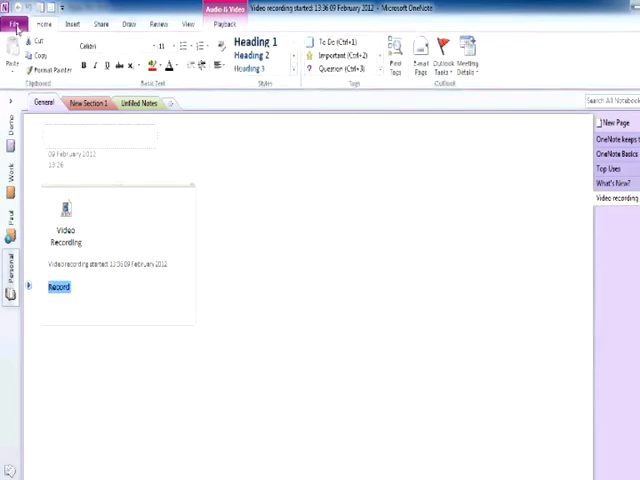
Show the Share Notebook view set to share on the web, listing web folders
left_click(20, 24)
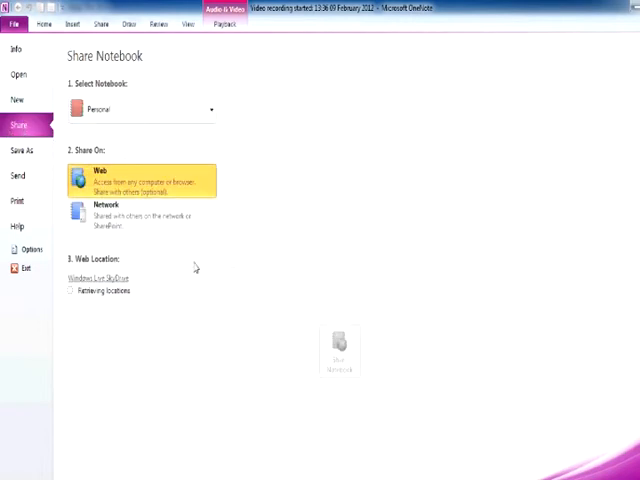
left_click(96, 276)
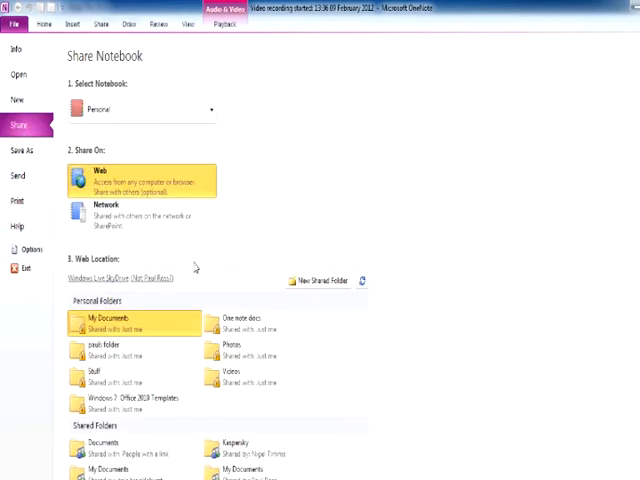